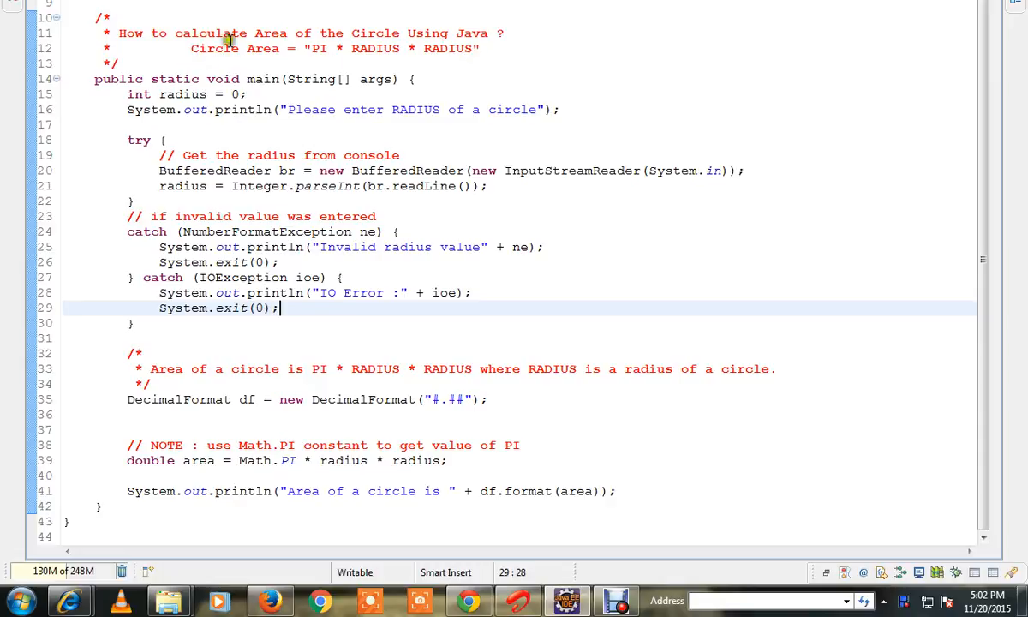
{"action": "mouse_move", "coordinate": [281, 61]}
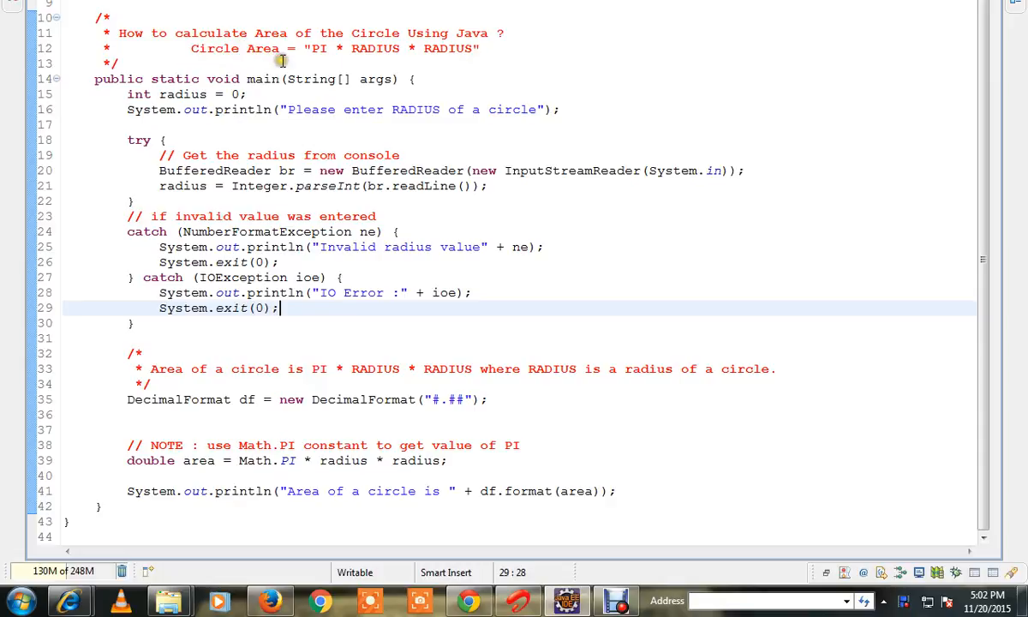
{"action": "mouse_move", "coordinate": [367, 151]}
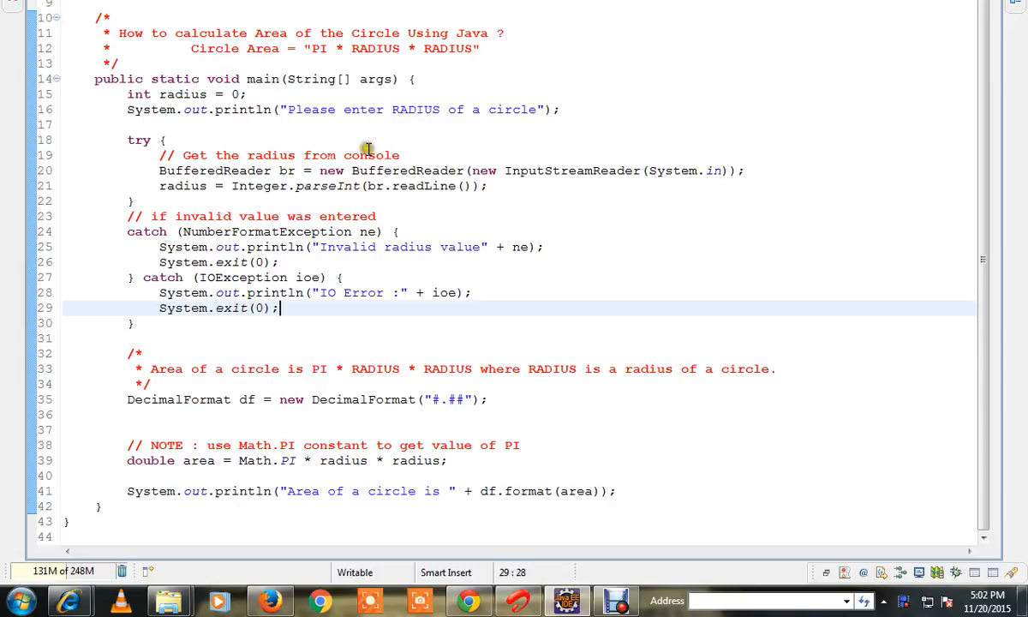
{"action": "mouse_move", "coordinate": [276, 120]}
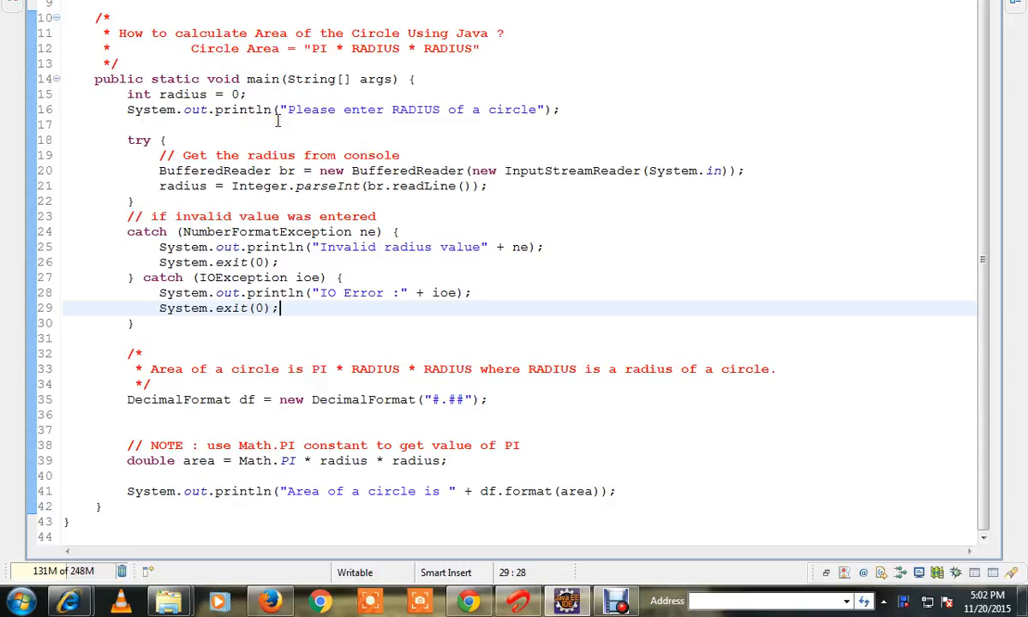
{"action": "mouse_move", "coordinate": [308, 128]}
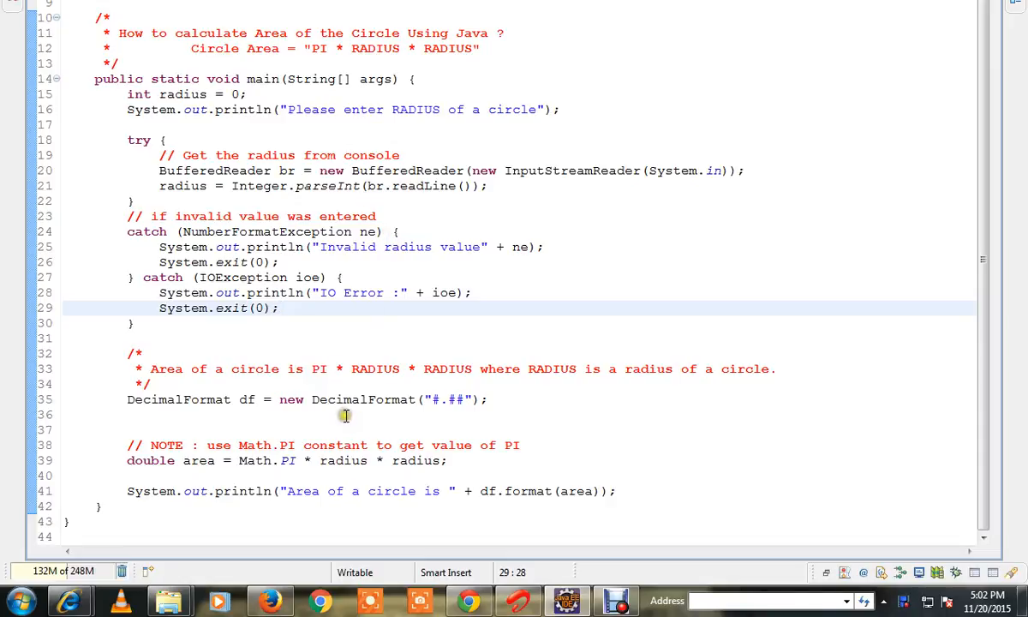
After checking Math.PI, append the trailing comment // [PI*R^2] to line 39's area formula.
{"action": "double_click", "coordinate": [266, 460]}
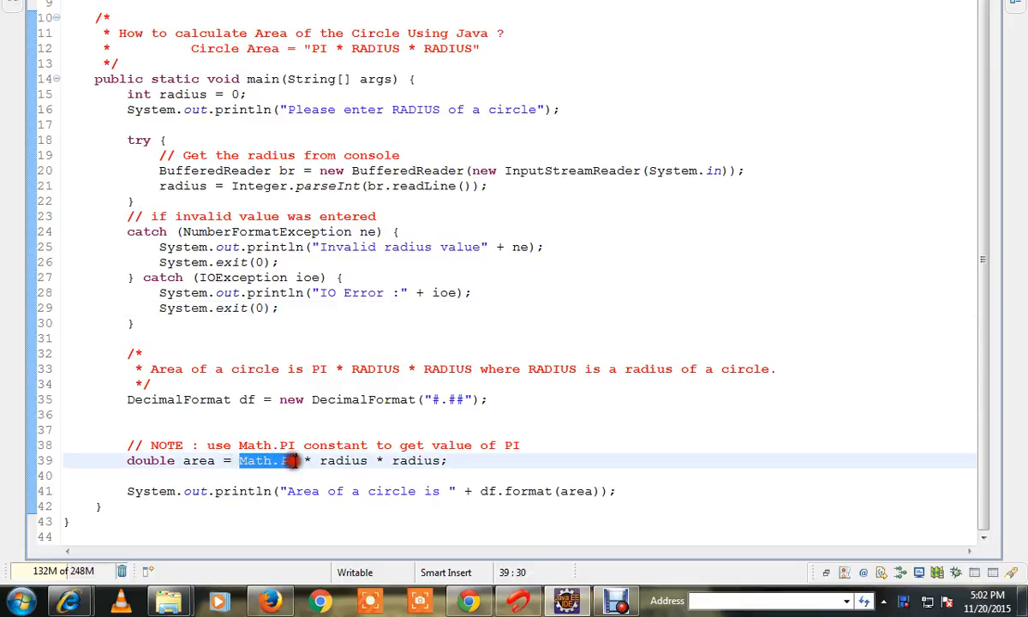
{"action": "left_click", "coordinate": [287, 460]}
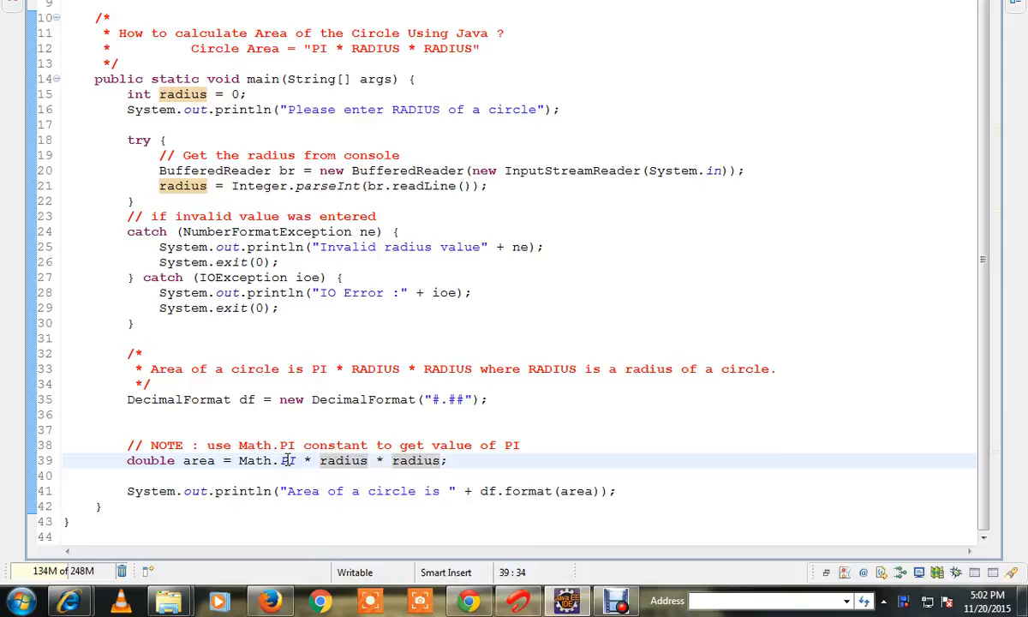
{"action": "mouse_move", "coordinate": [286, 460]}
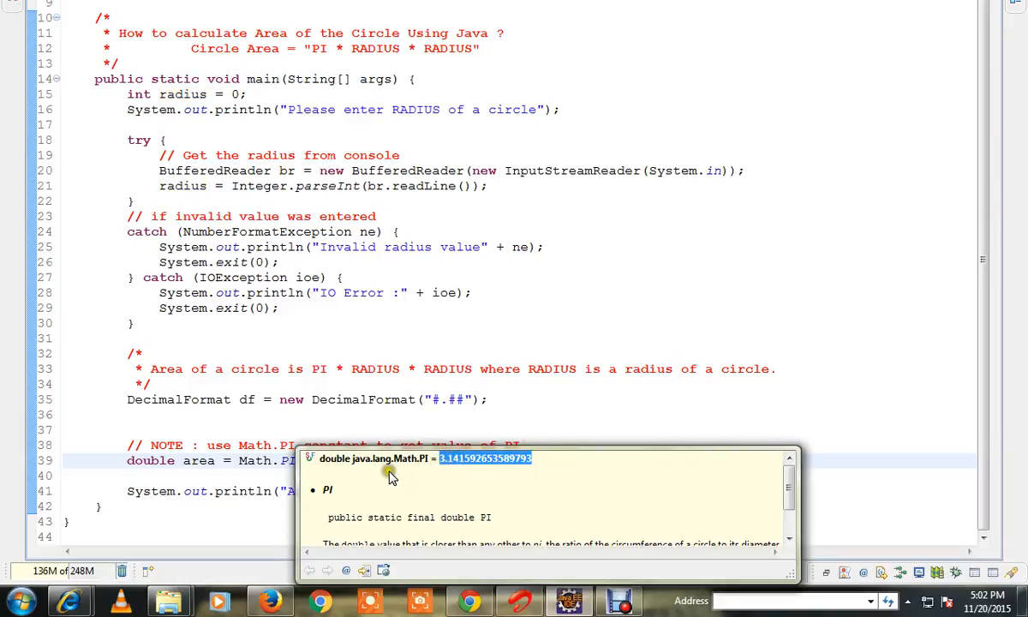
{"action": "mouse_move", "coordinate": [403, 476]}
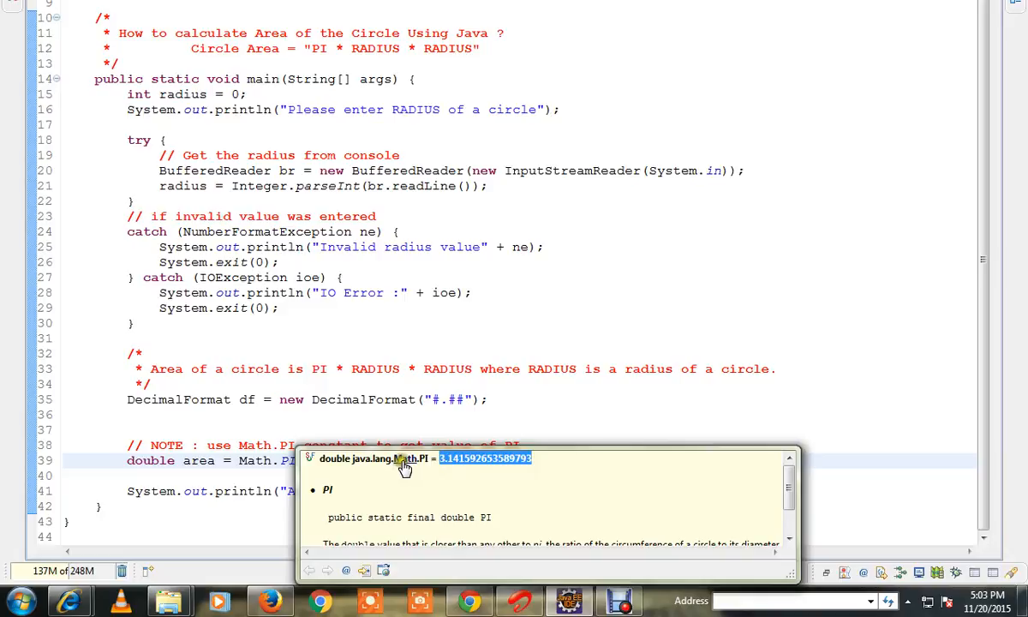
{"action": "mouse_move", "coordinate": [408, 477]}
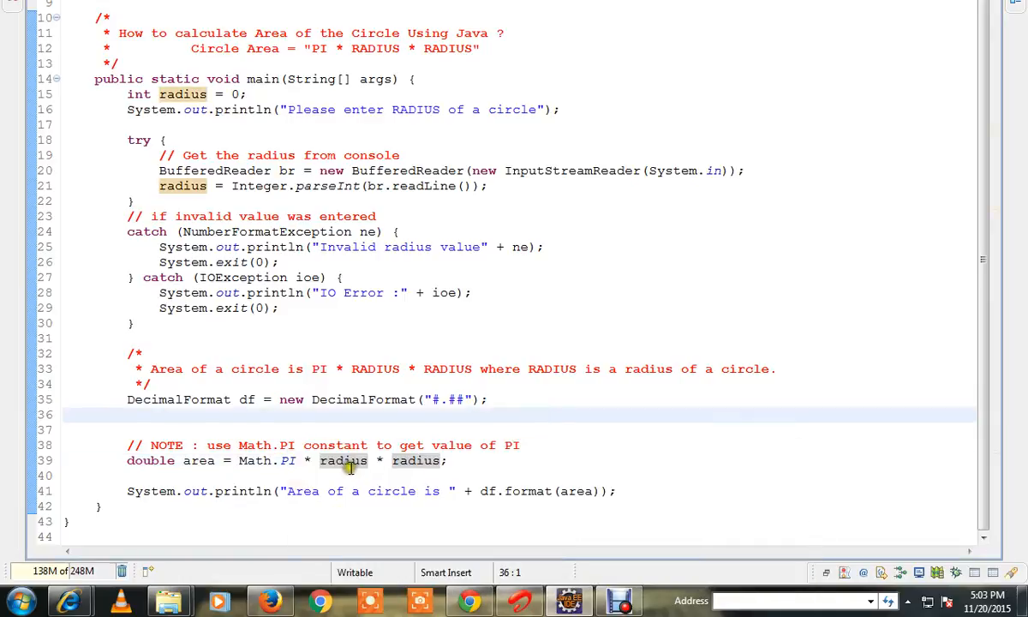
{"action": "left_click", "coordinate": [406, 460]}
{"action": "type", "text": " //"}
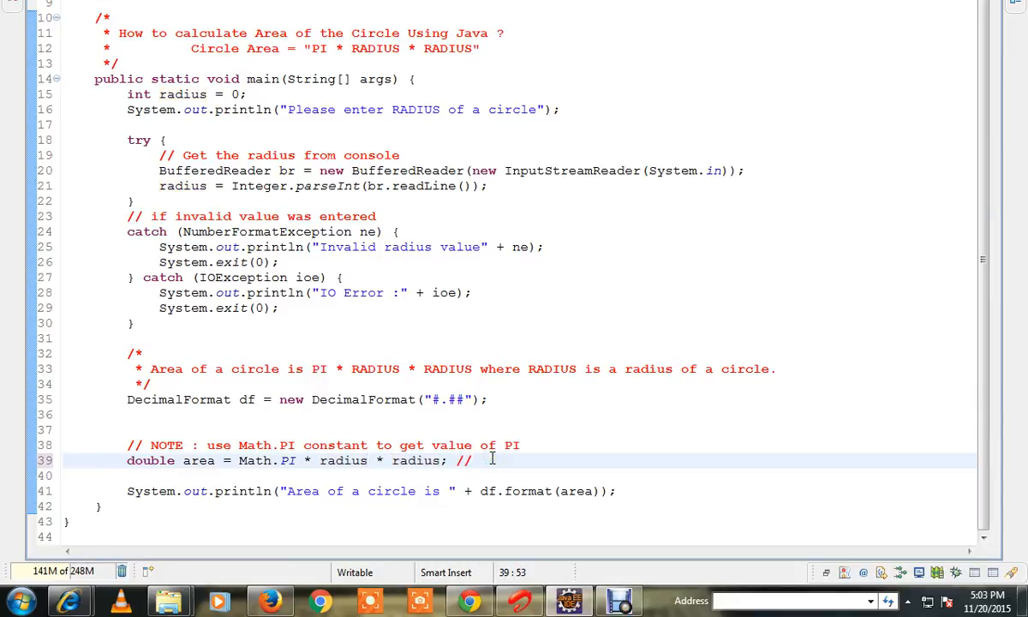
{"action": "type", "text": "["}
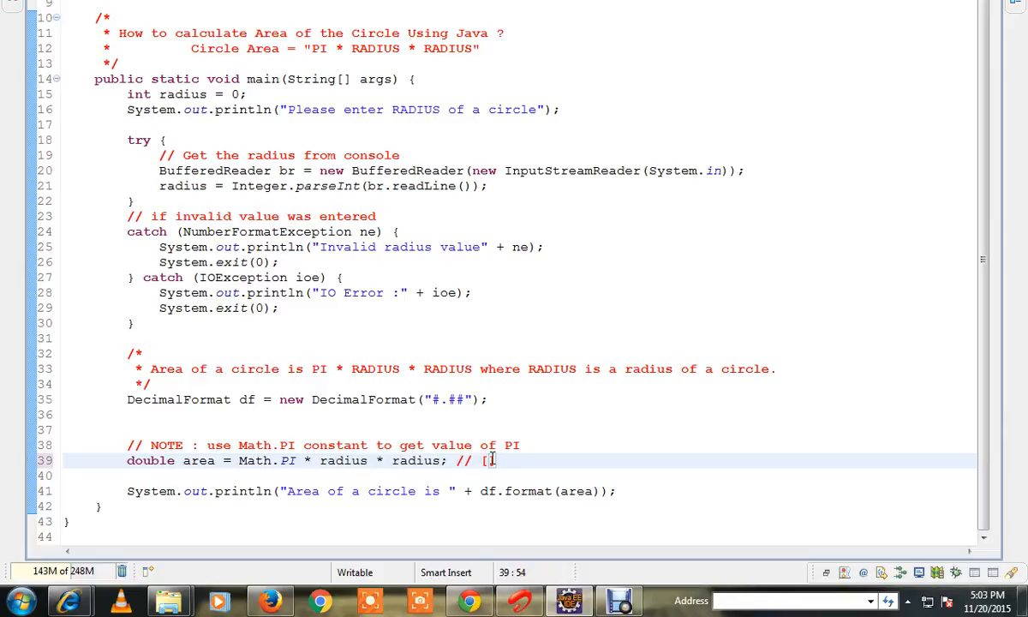
{"action": "type", "text": "PI"}
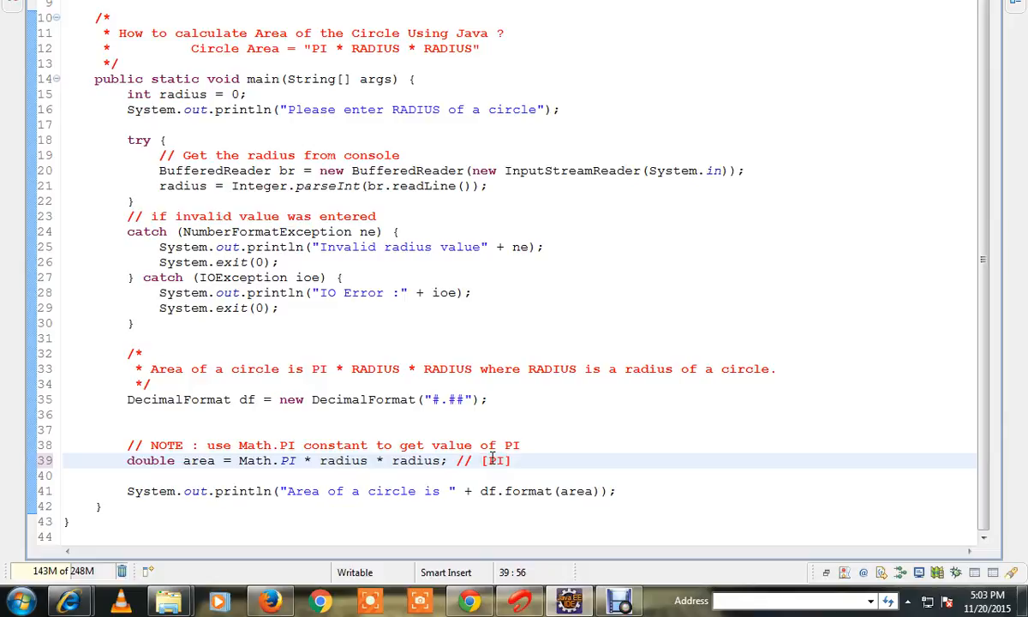
{"action": "type", "text": "*"}
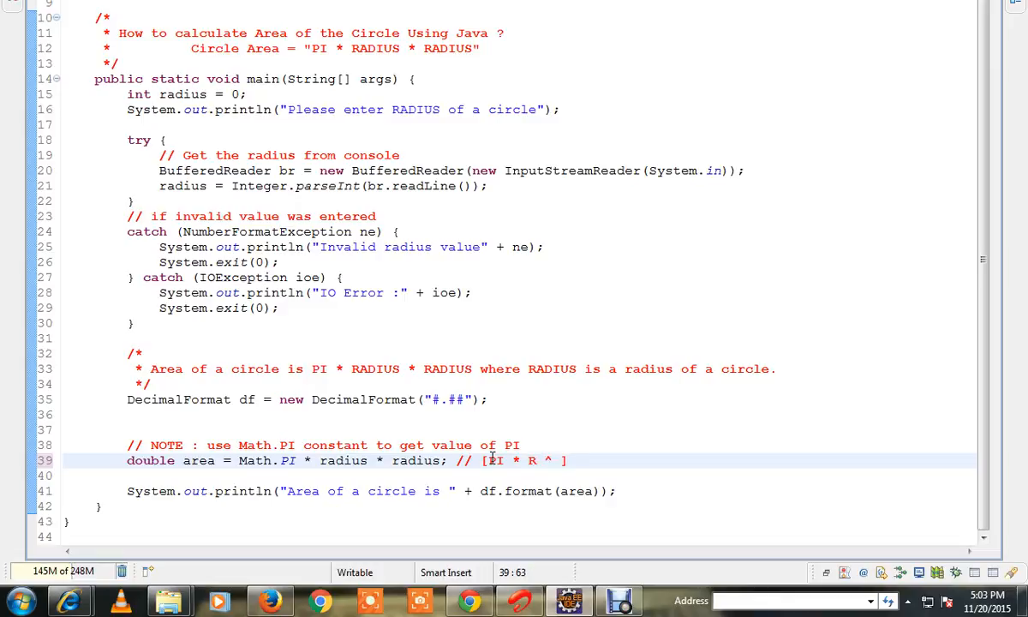
{"action": "type", "text": "2"}
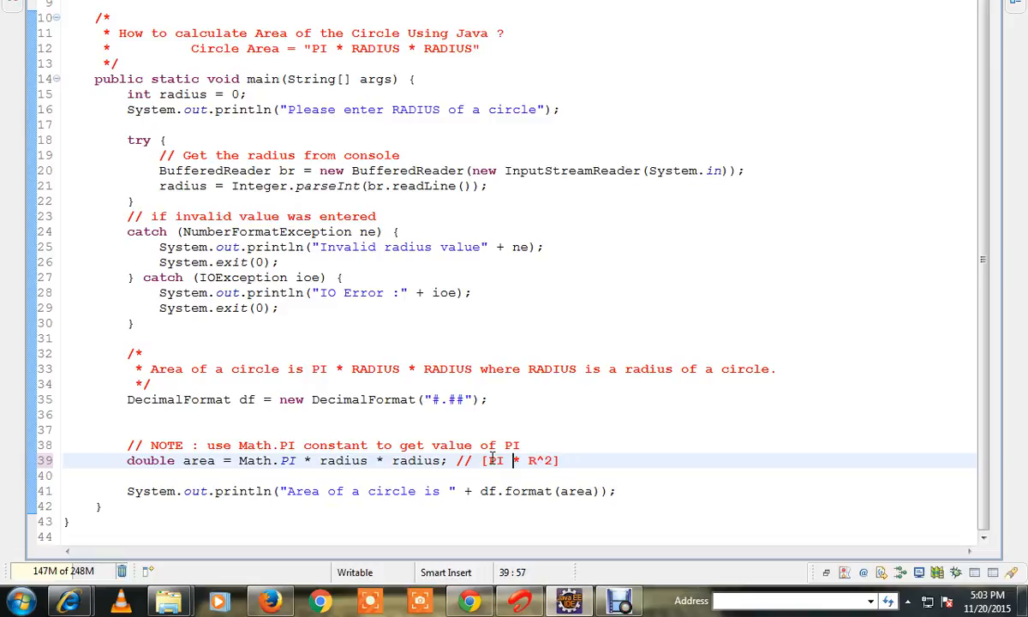
{"action": "key", "text": "Backspace"}
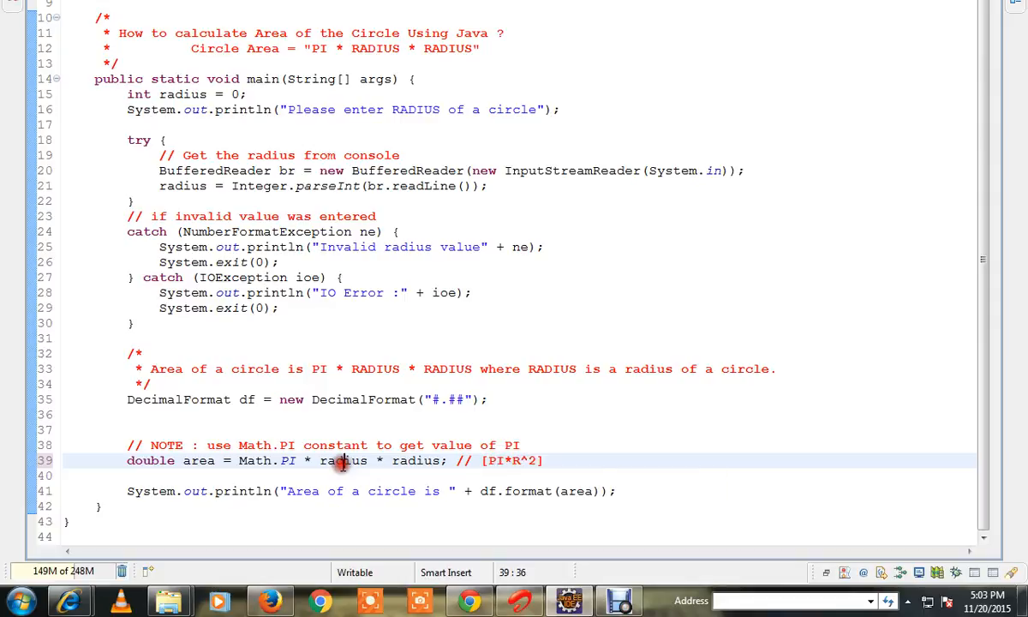
Run the circle-area code as a Java Application from the editor's right-click menu.
{"action": "left_click", "coordinate": [572, 415]}
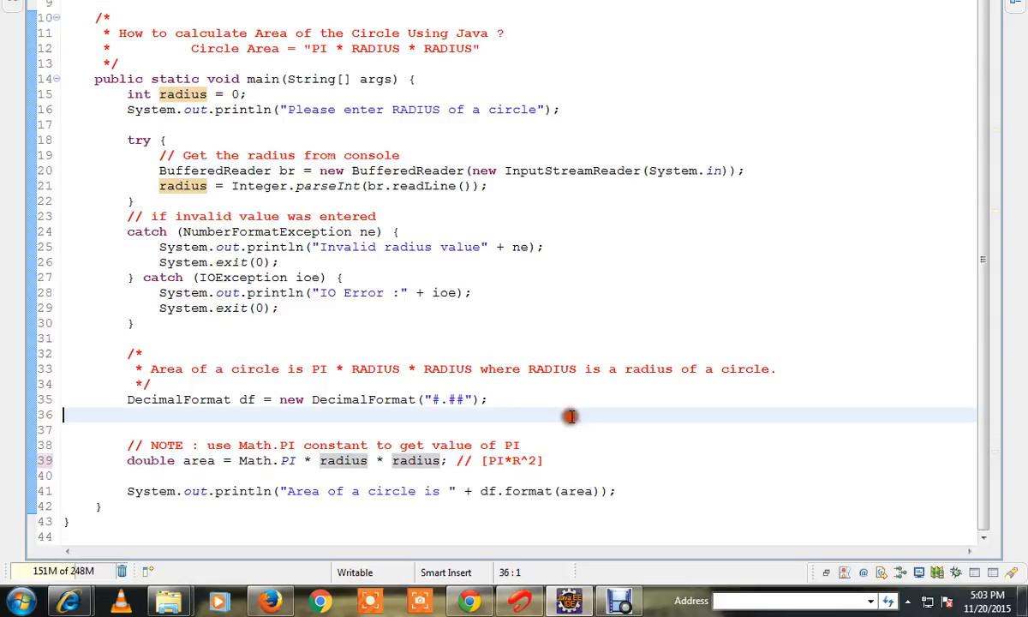
{"action": "mouse_move", "coordinate": [742, 264]}
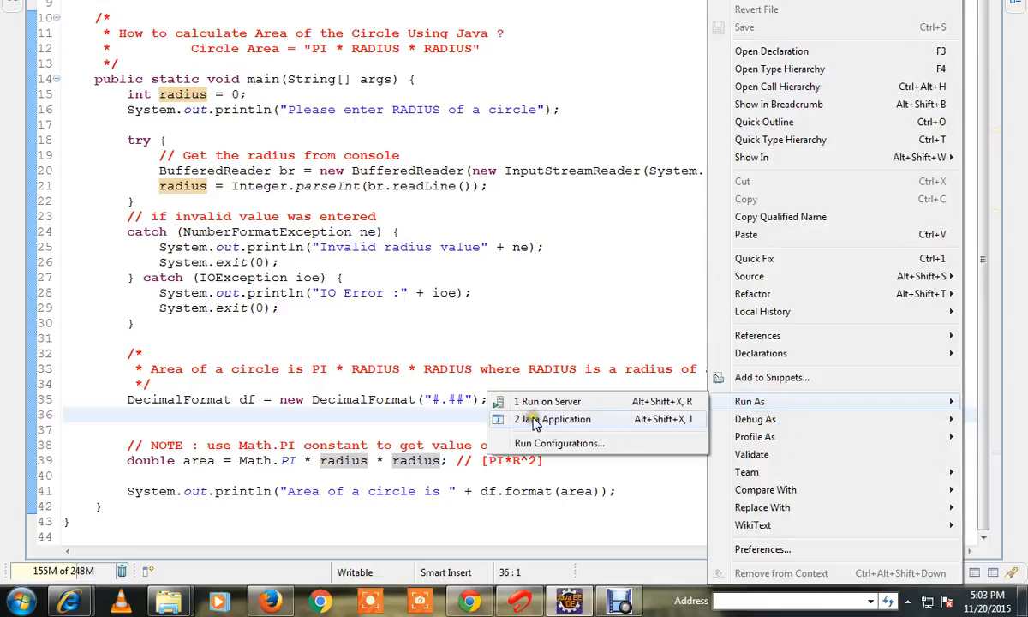
{"action": "left_click", "coordinate": [558, 419]}
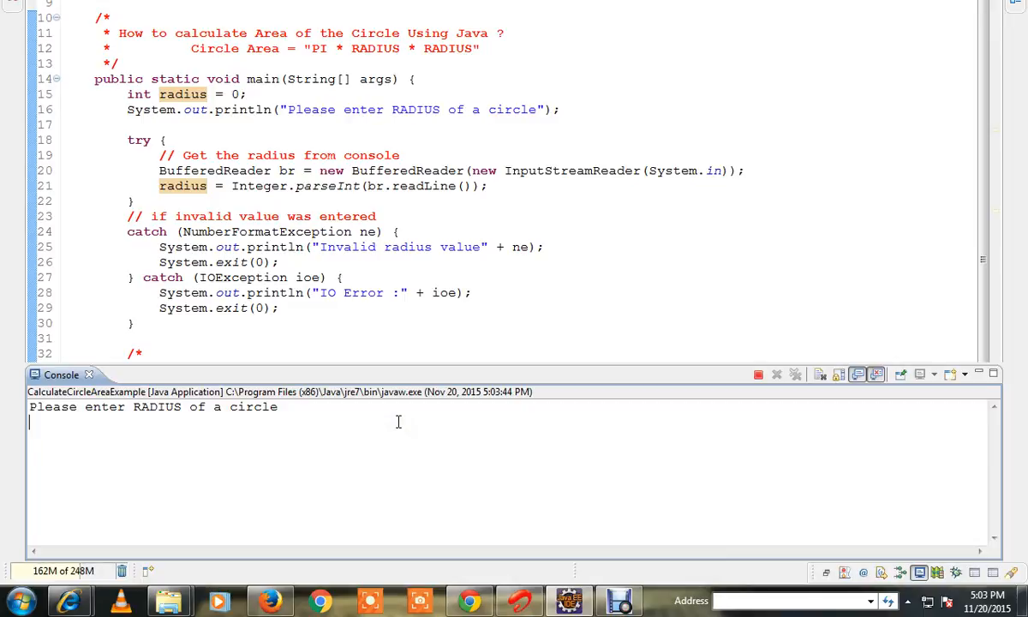
Enter radius 24 in the console and select the printed area 1809.56.
{"action": "type", "text": "24"}
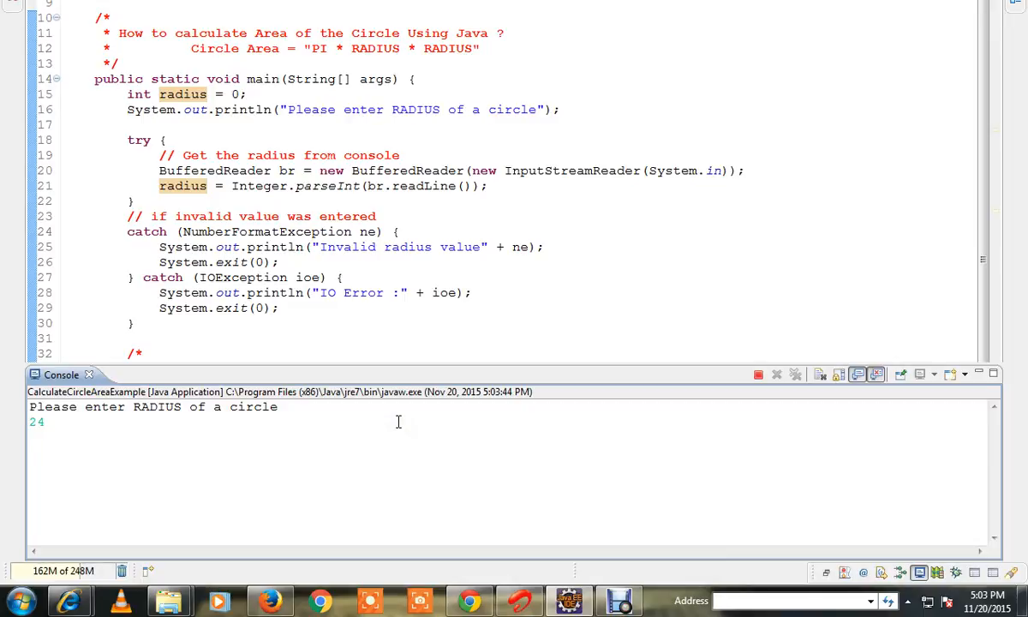
{"action": "key", "text": "Return"}
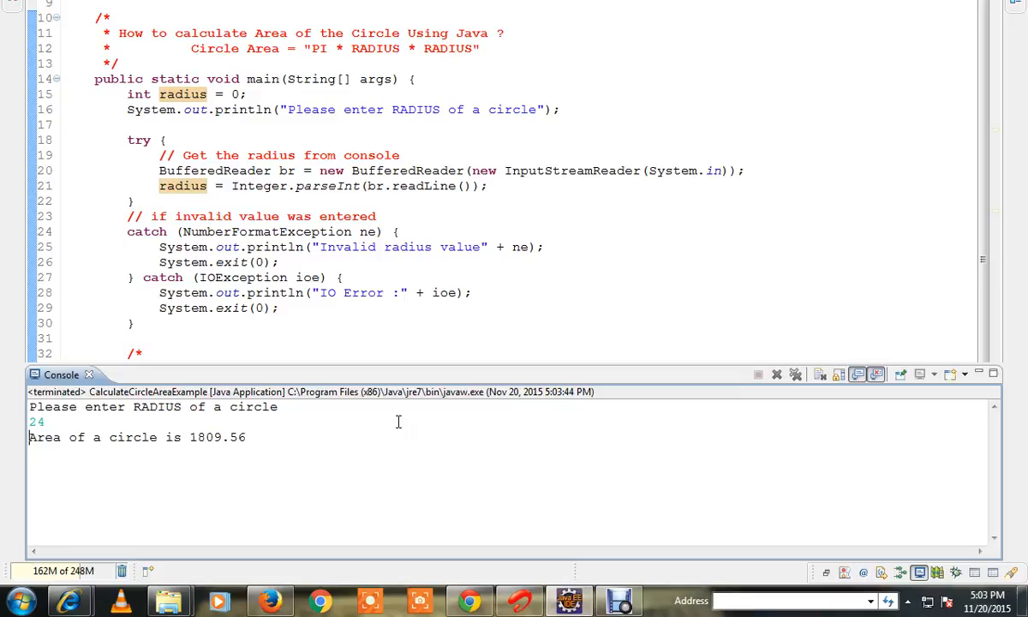
{"action": "double_click", "coordinate": [210, 437]}
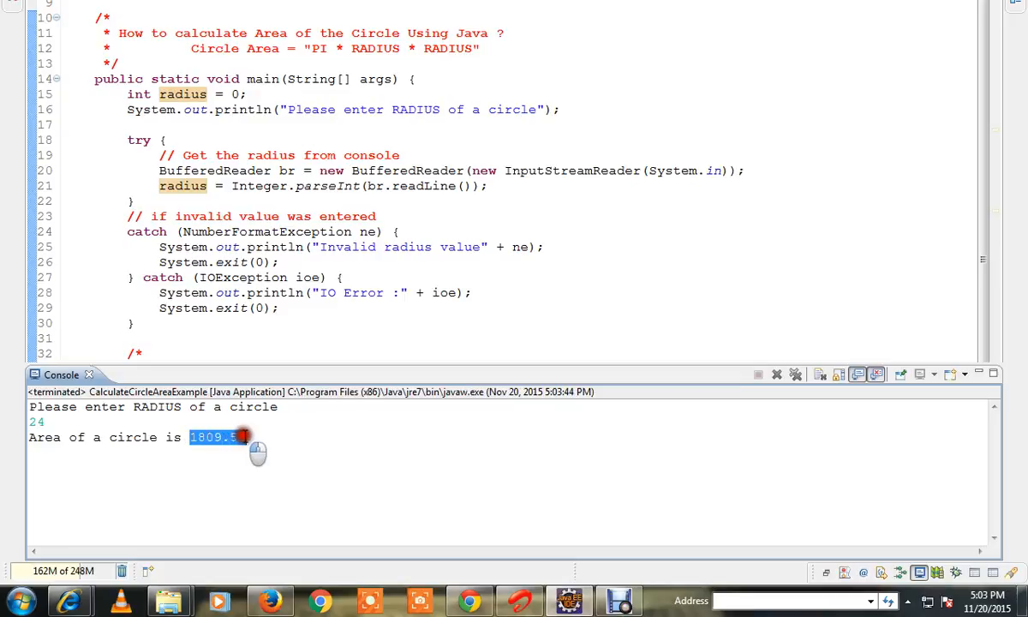
{"action": "mouse_move", "coordinate": [317, 442]}
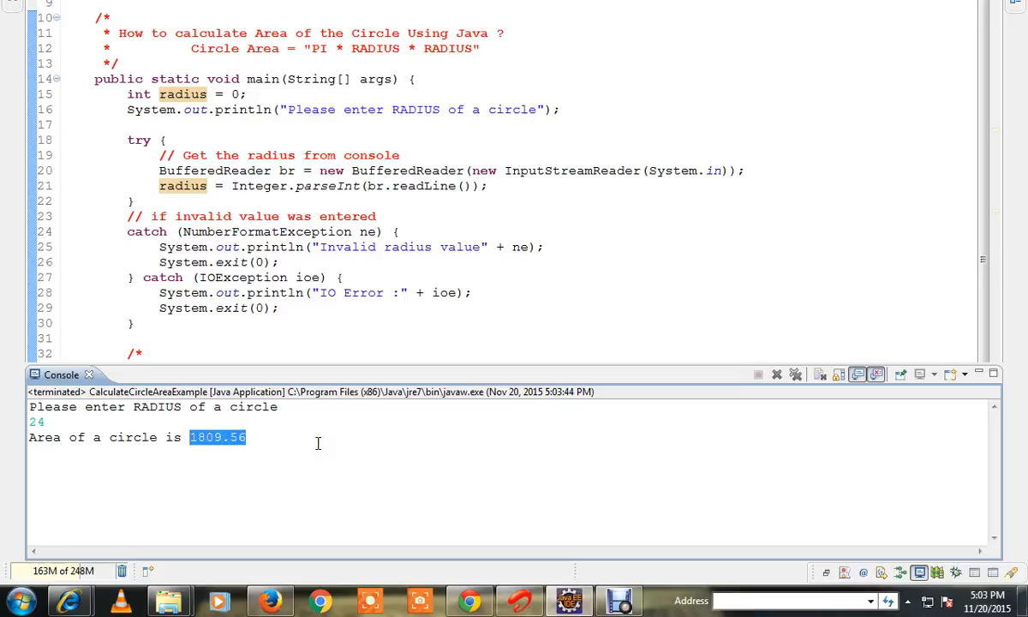